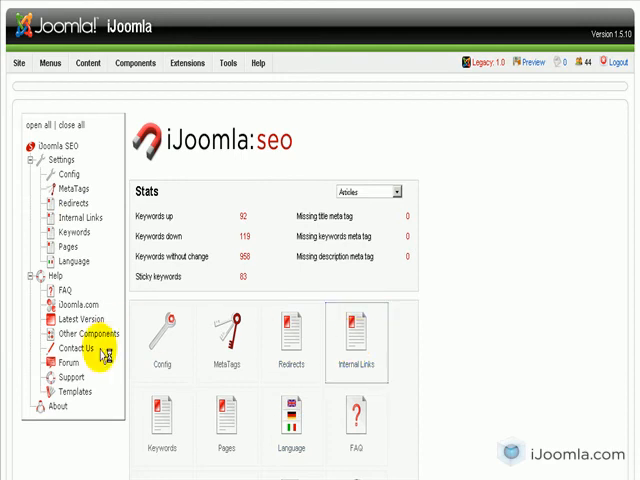
Show the Internal Links Manager listing the Joomla, survey and SEO links
left_click(356, 337)
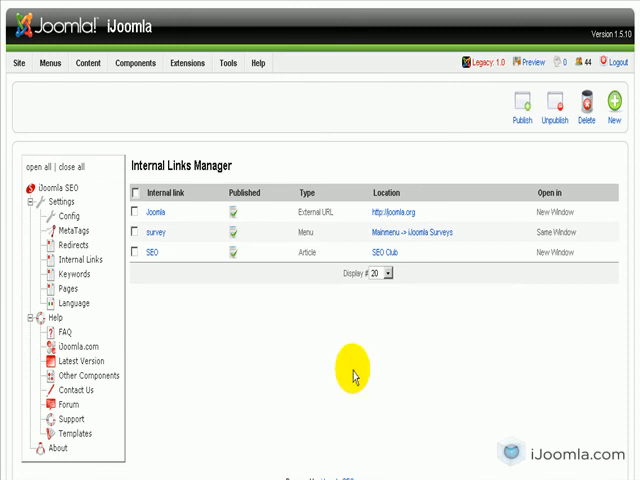
mouse_move(318, 212)
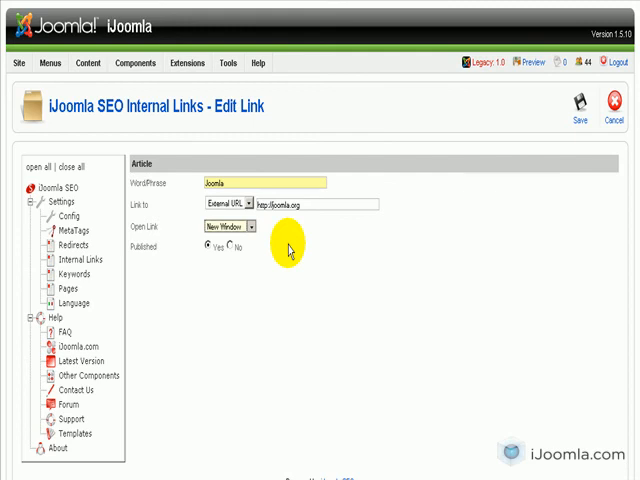
mouse_move(333, 165)
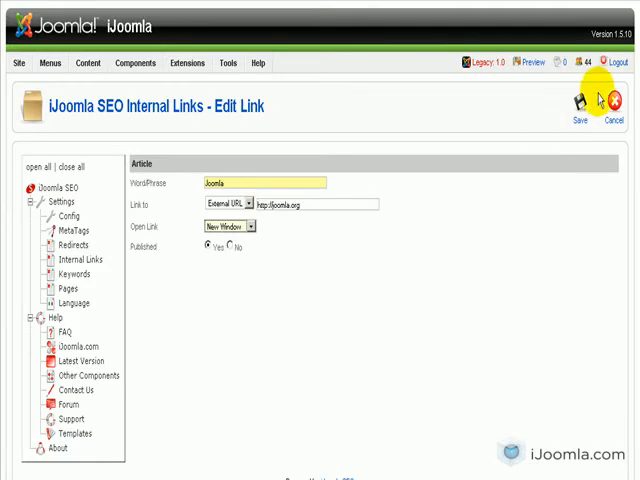
mouse_move(300, 232)
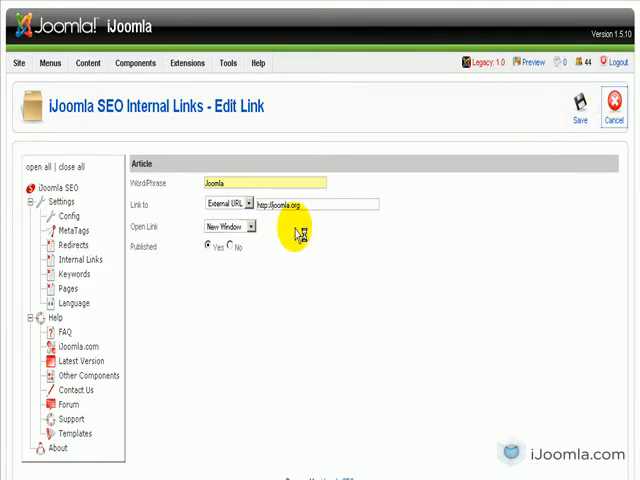
Cancel out of the Joomla link and check the survey link's menu-item target
left_click(608, 105)
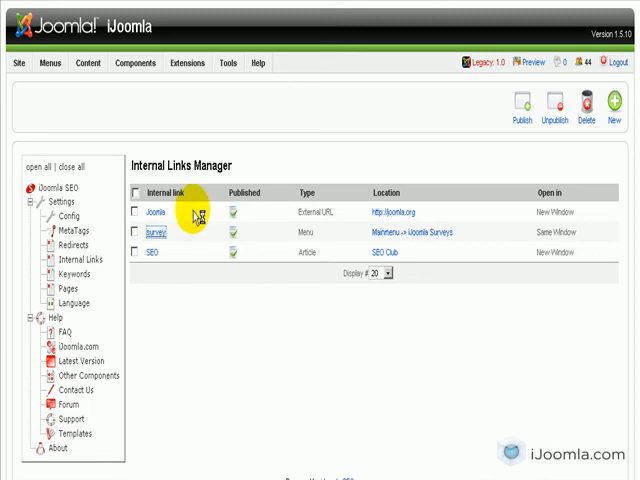
mouse_move(198, 212)
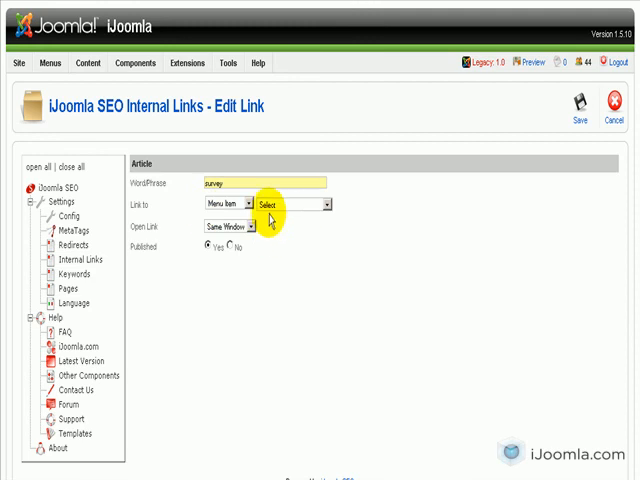
left_click(225, 205)
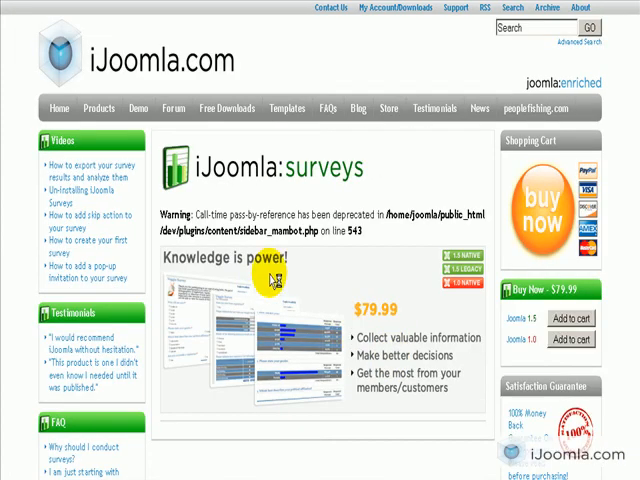
Scroll through the iJoomla Surveys product page reached via the survey keyword
scroll("down", 3)
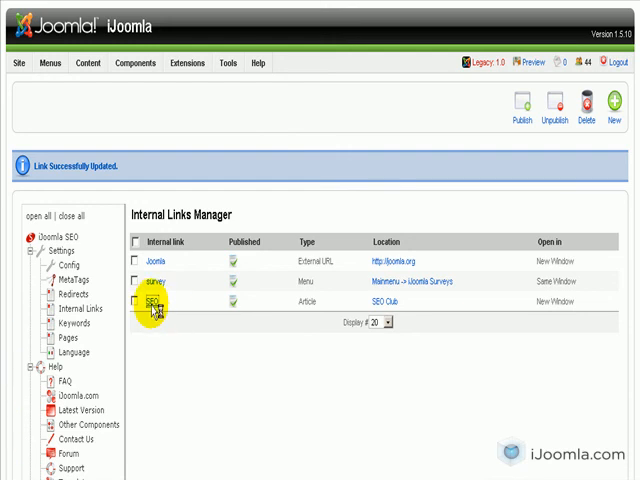
Edit the SEO link and select the SEO Club article as its target
left_click(153, 301)
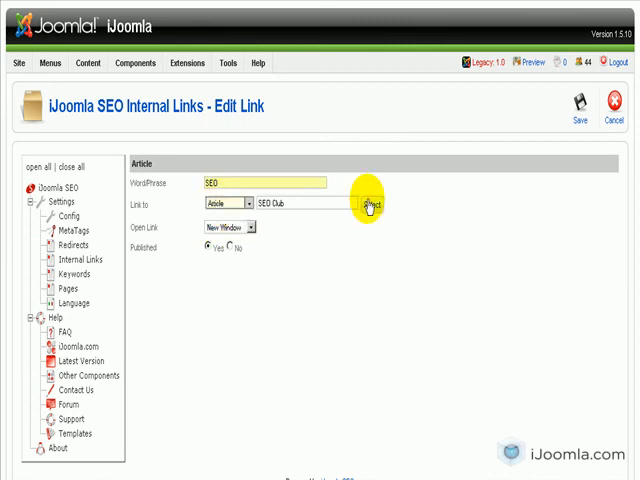
left_click(367, 203)
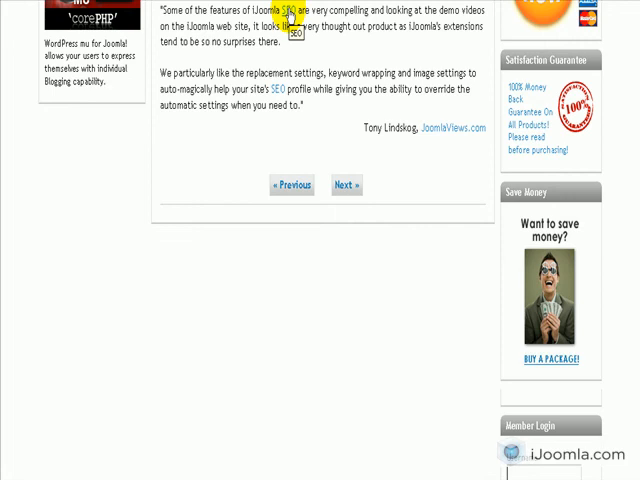
mouse_move(198, 355)
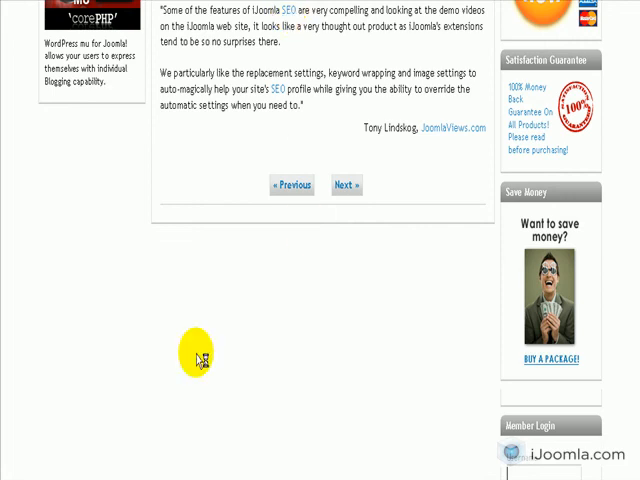
Check the SEO keyword link inside the front-end testimonial text
left_click(346, 185)
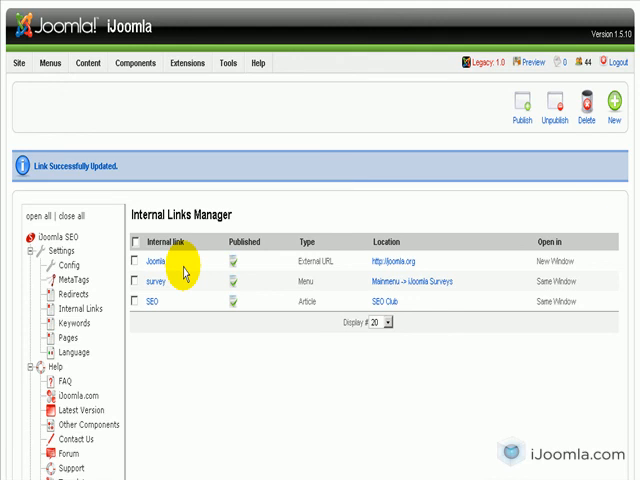
Review the three published links, with survey and SEO opening in the same window
scroll("down", 3)
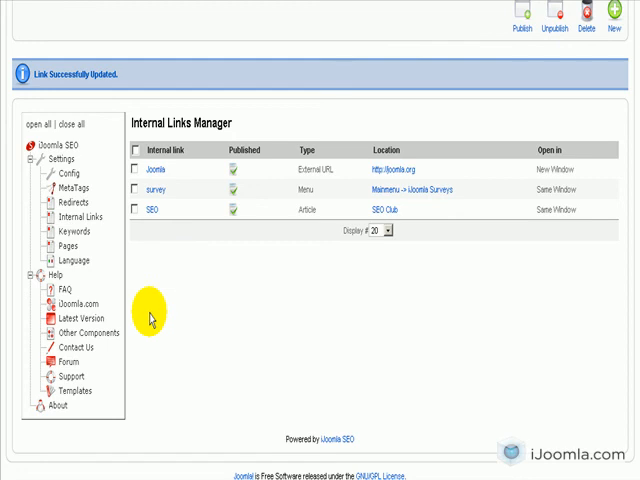
mouse_move(153, 307)
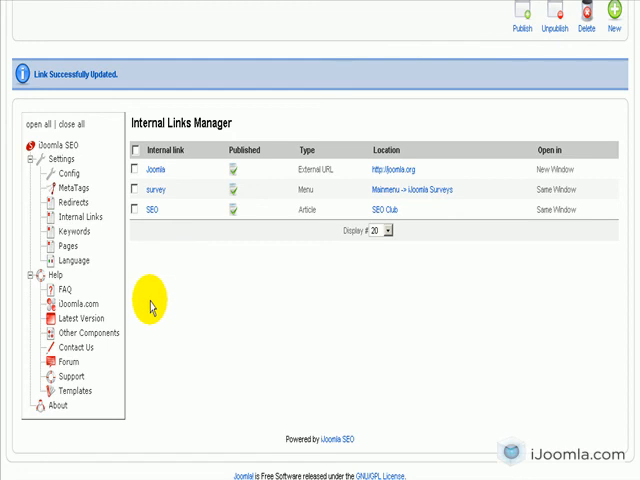
mouse_move(85, 438)
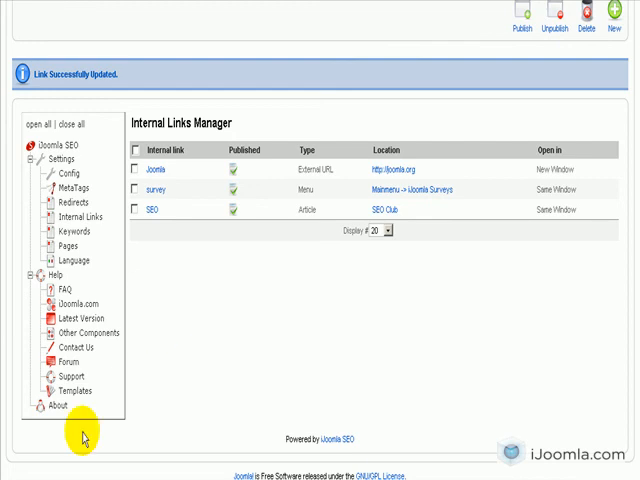